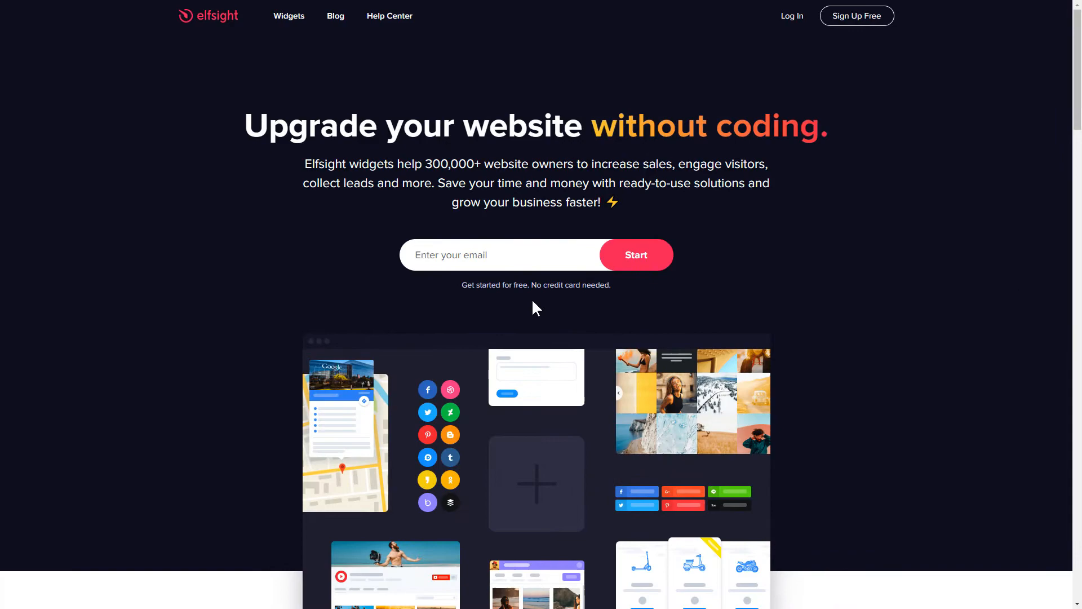
- From the Widgets menu, open the Pinterest Feed widget page under Social
click(289, 16)
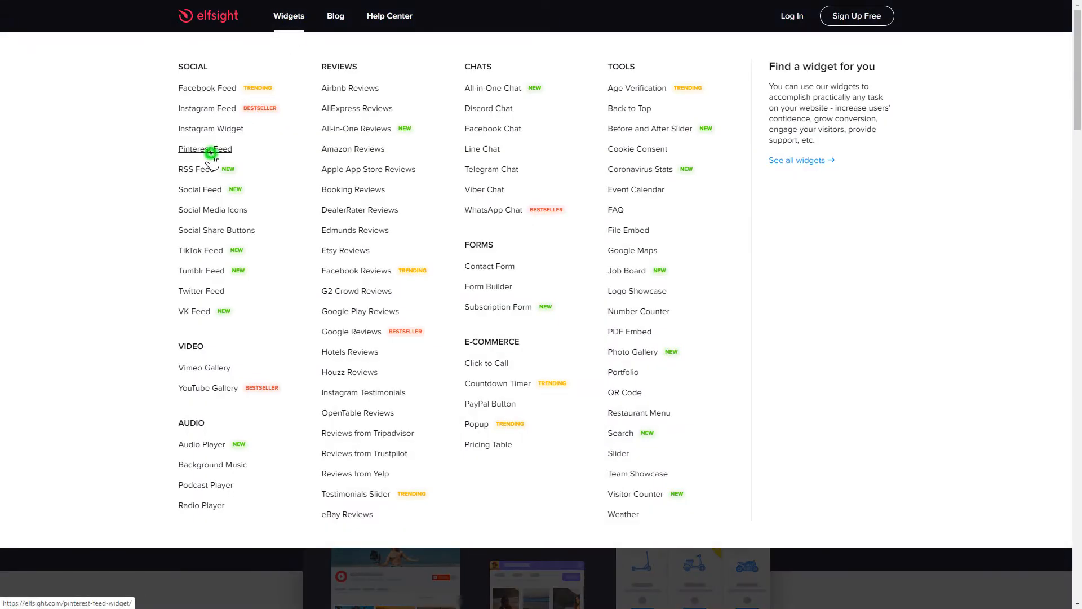
click(205, 148)
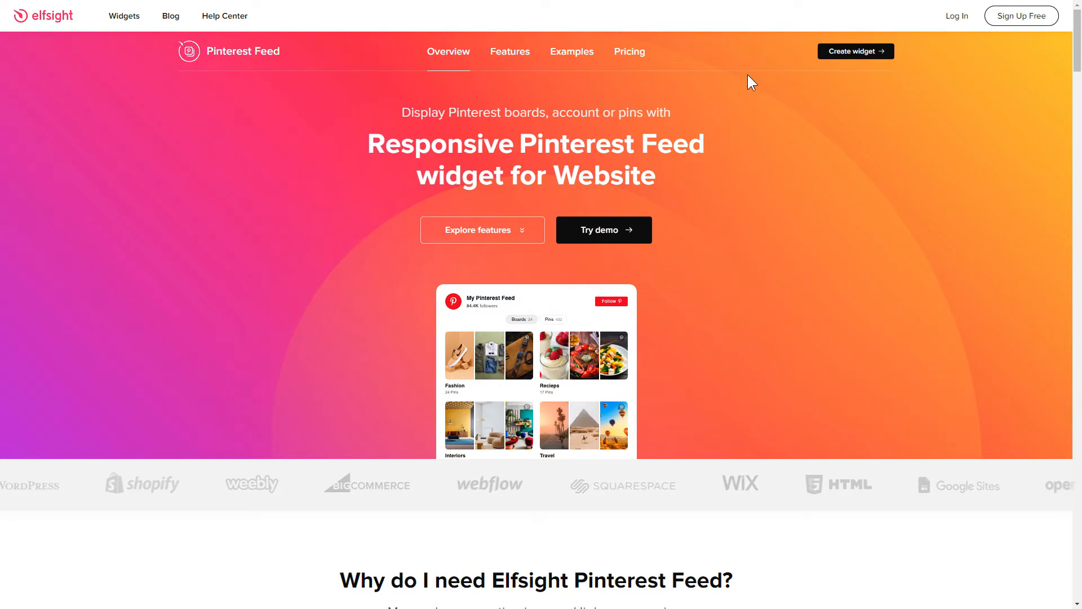
- Create a widget, preview the Boards Gallery and Sidebar Widget templates, then pick Pinterest Profile
click(855, 51)
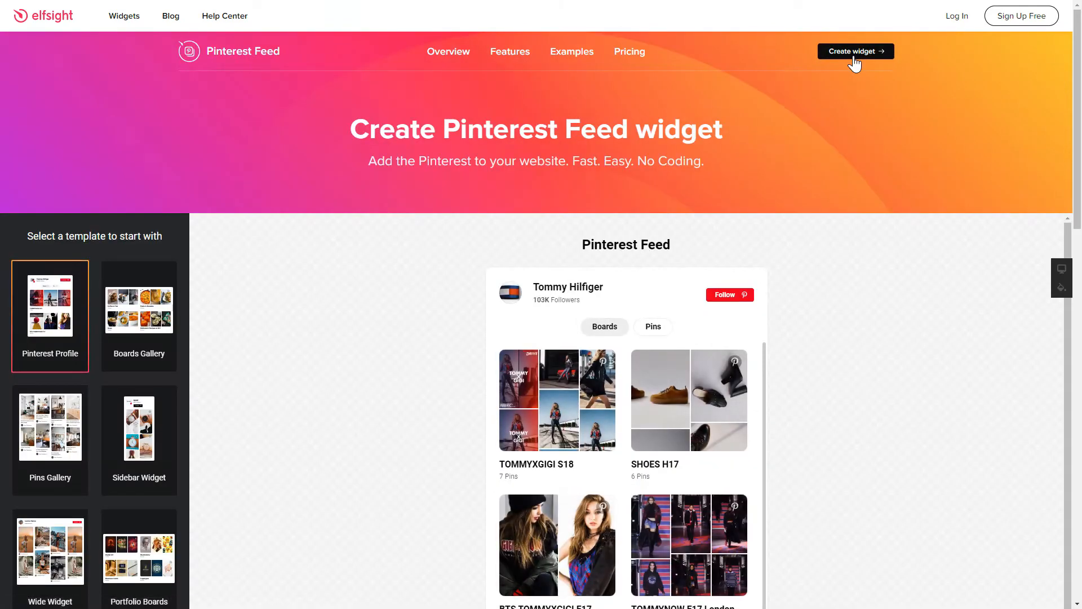
scroll(down, 3)
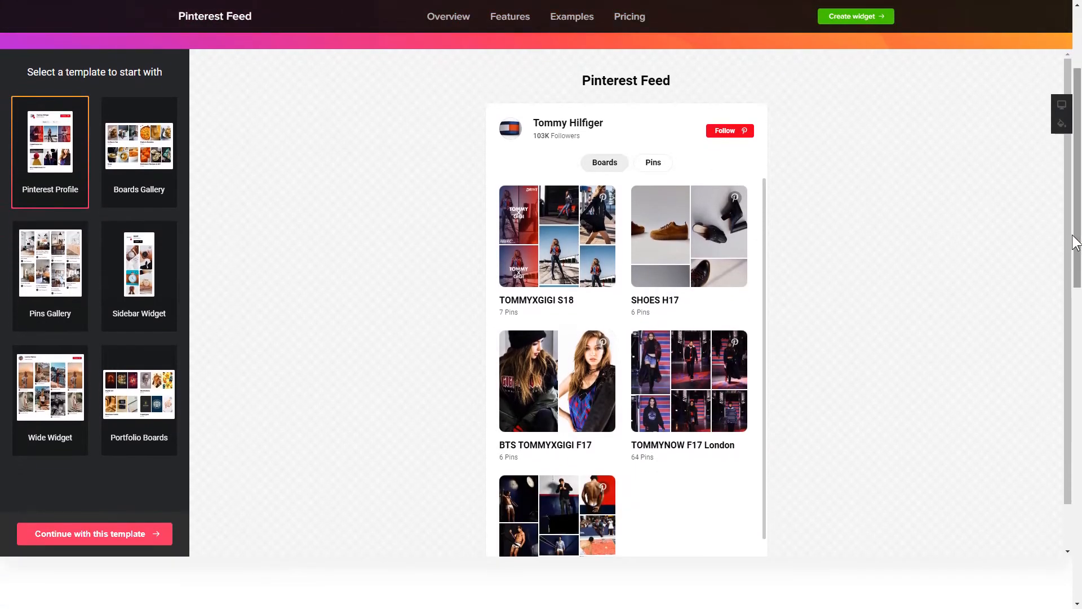
click(139, 151)
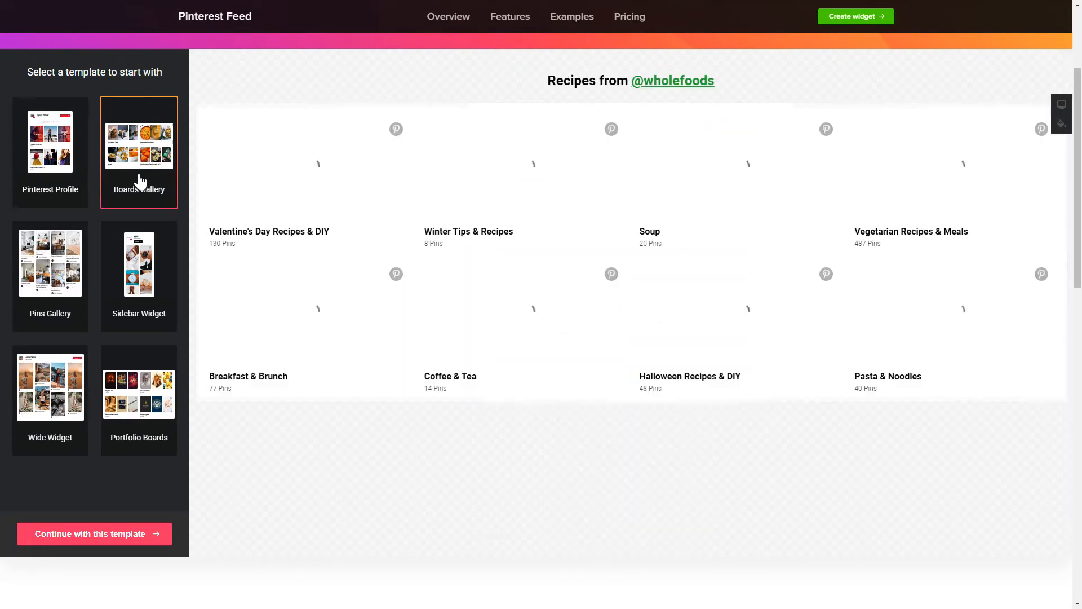
click(139, 275)
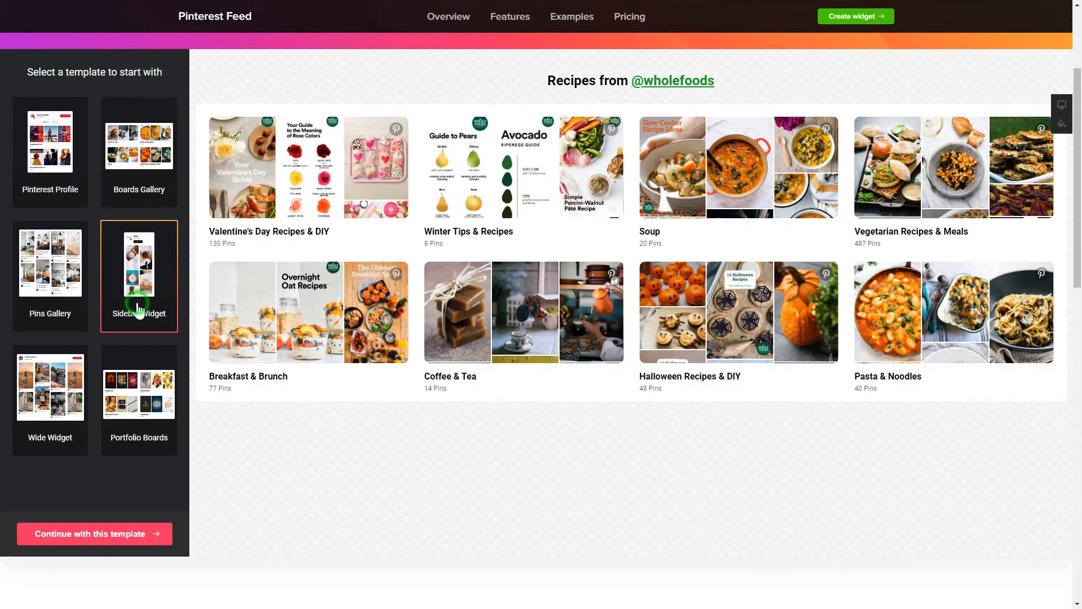
click(49, 145)
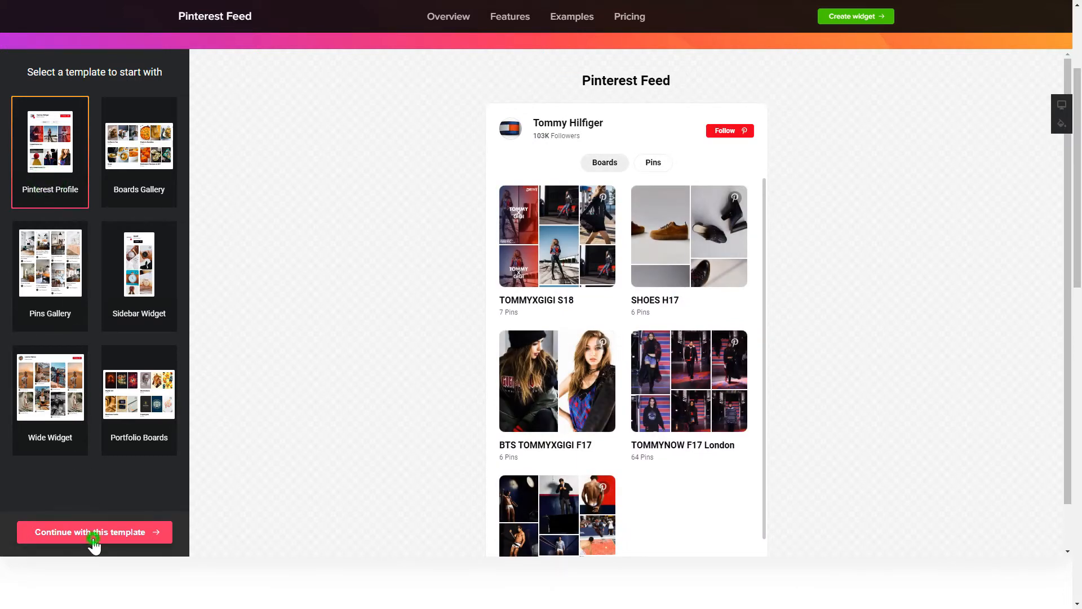
- Confirm the Pinterest Profile template and try the Boards, Pins and Profile feed sources
click(94, 532)
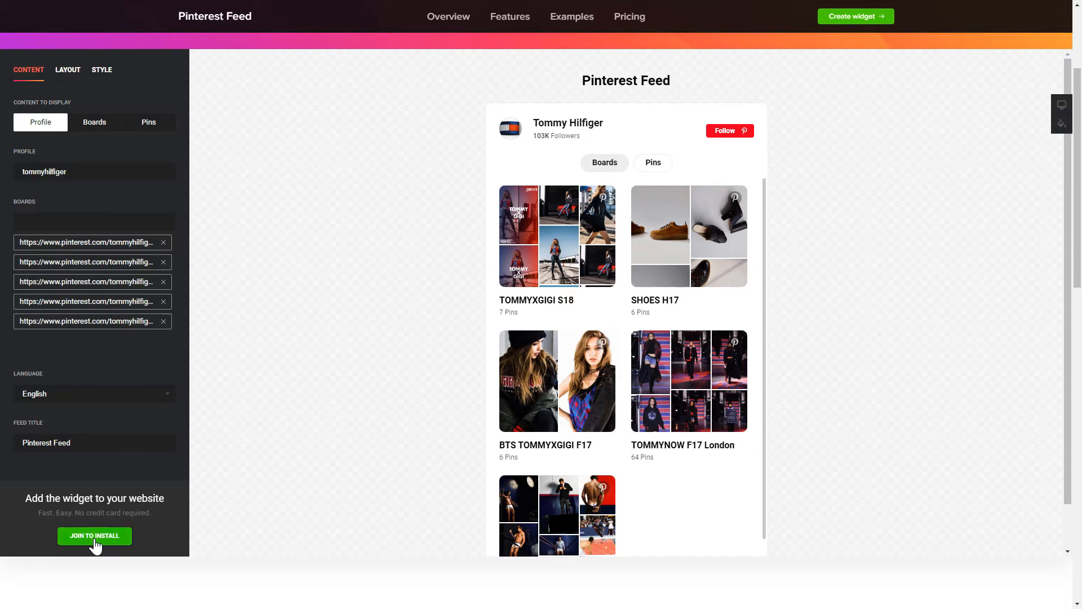
click(94, 122)
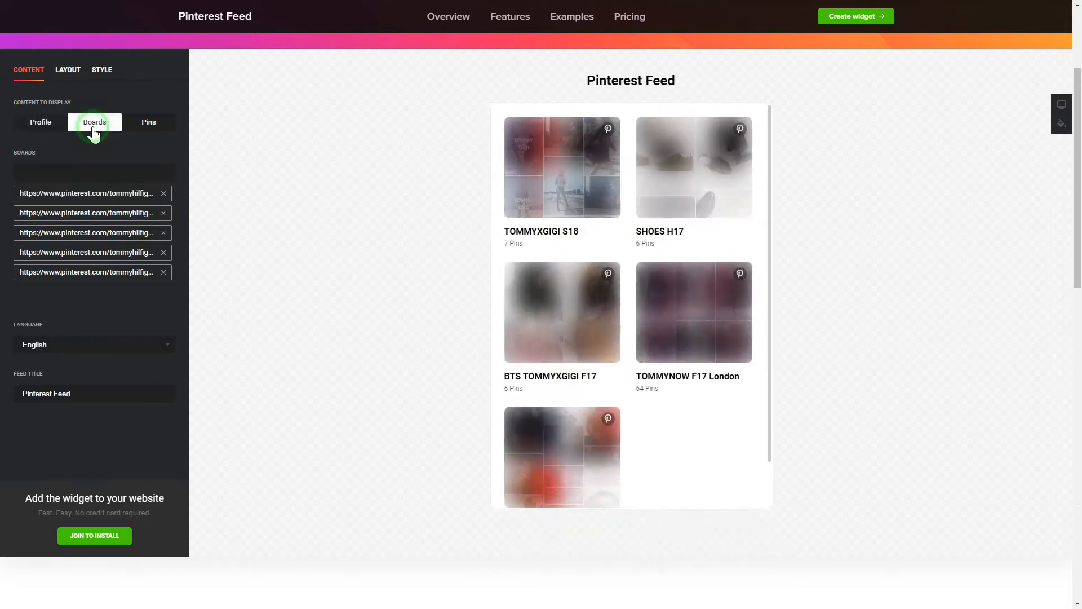
click(148, 122)
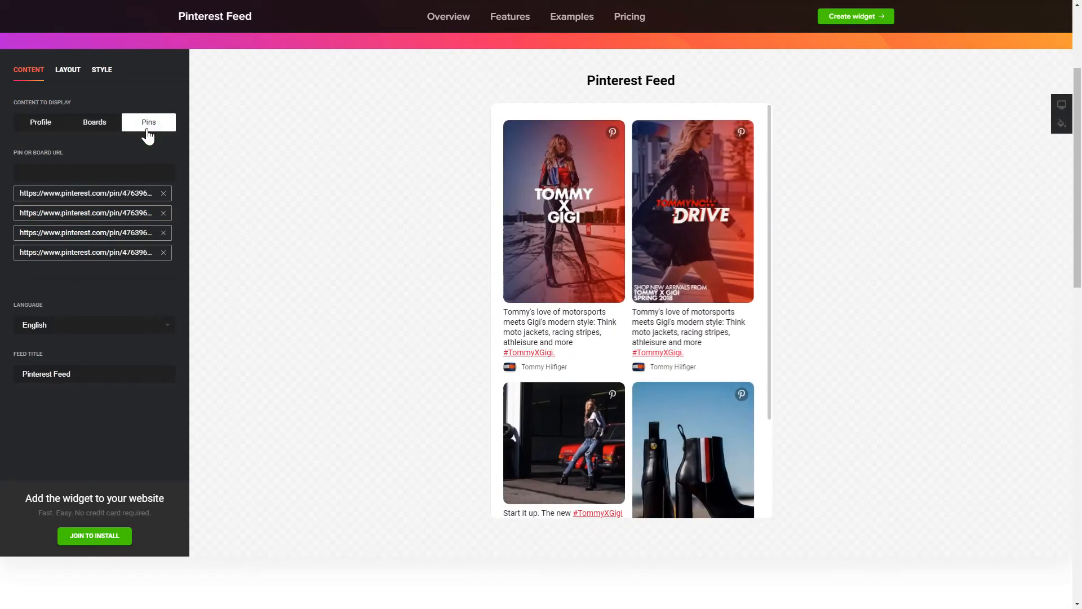
click(40, 122)
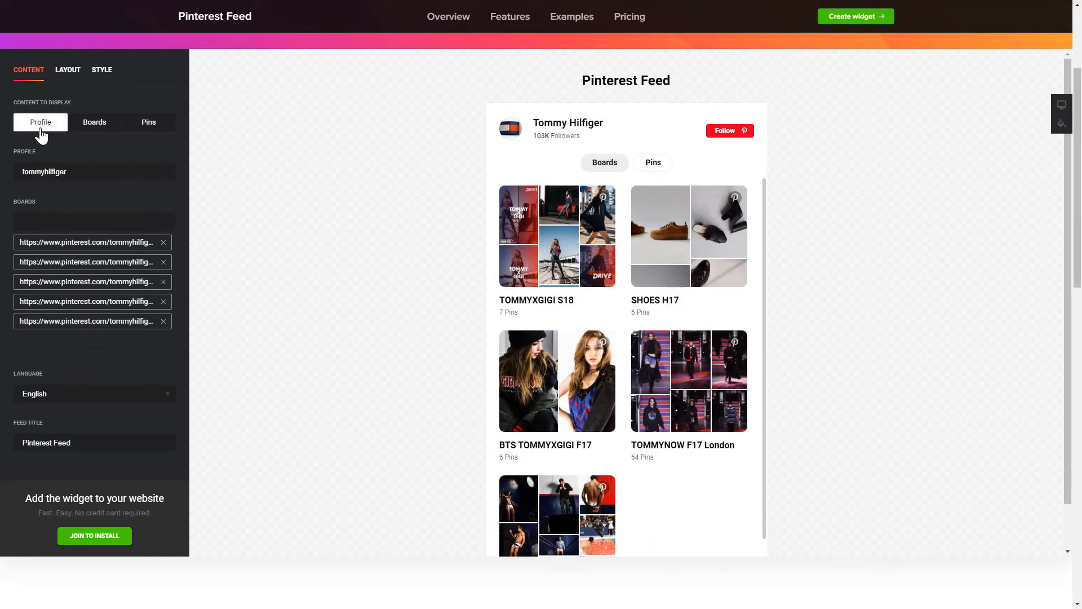
- Review the feed's layout and style options, then return to the content settings
click(67, 68)
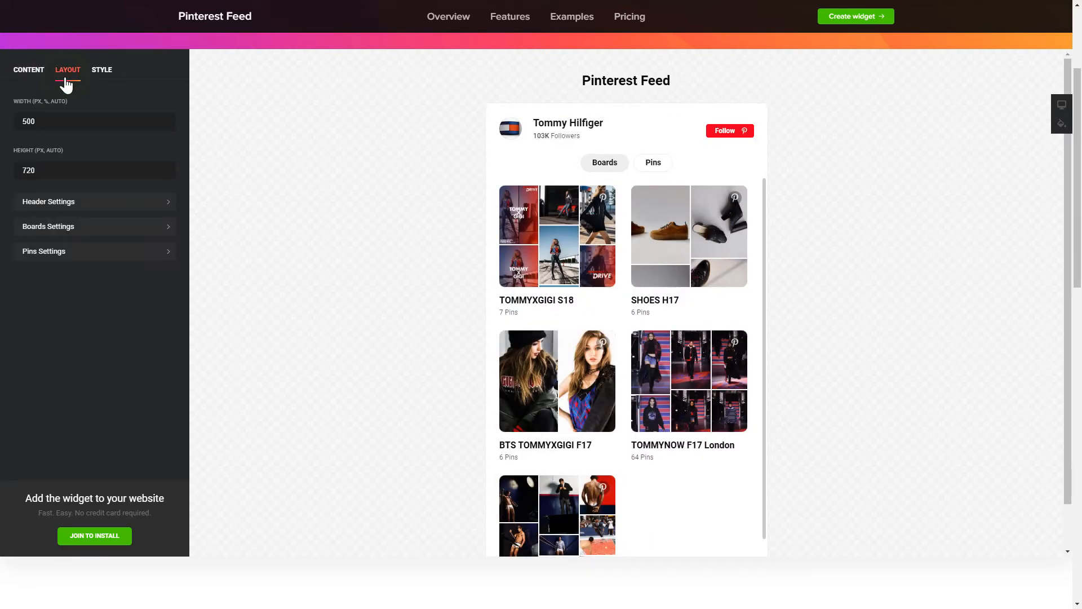
click(48, 226)
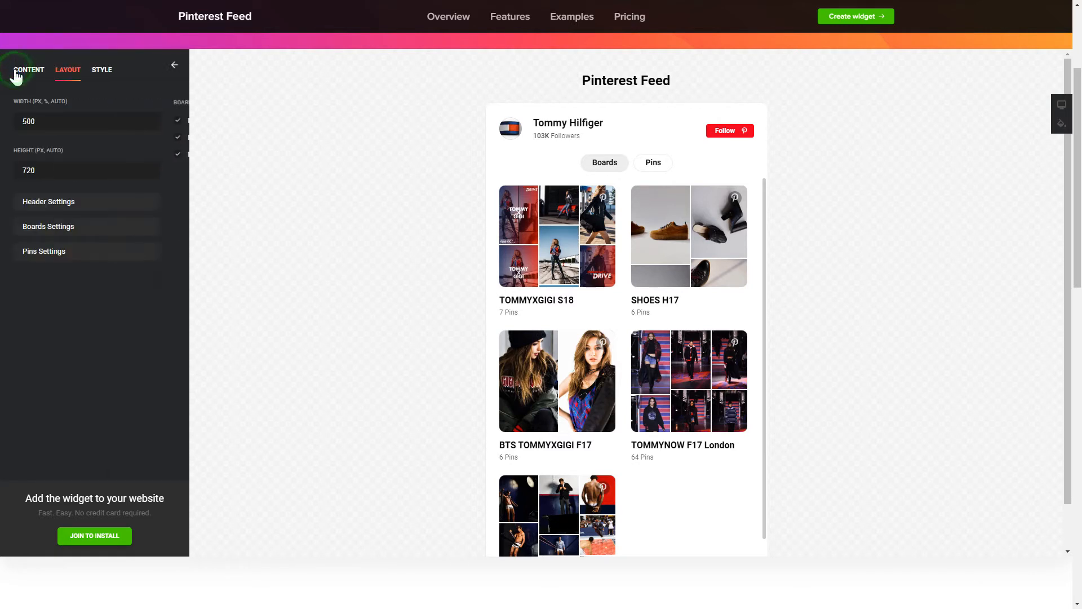
click(101, 70)
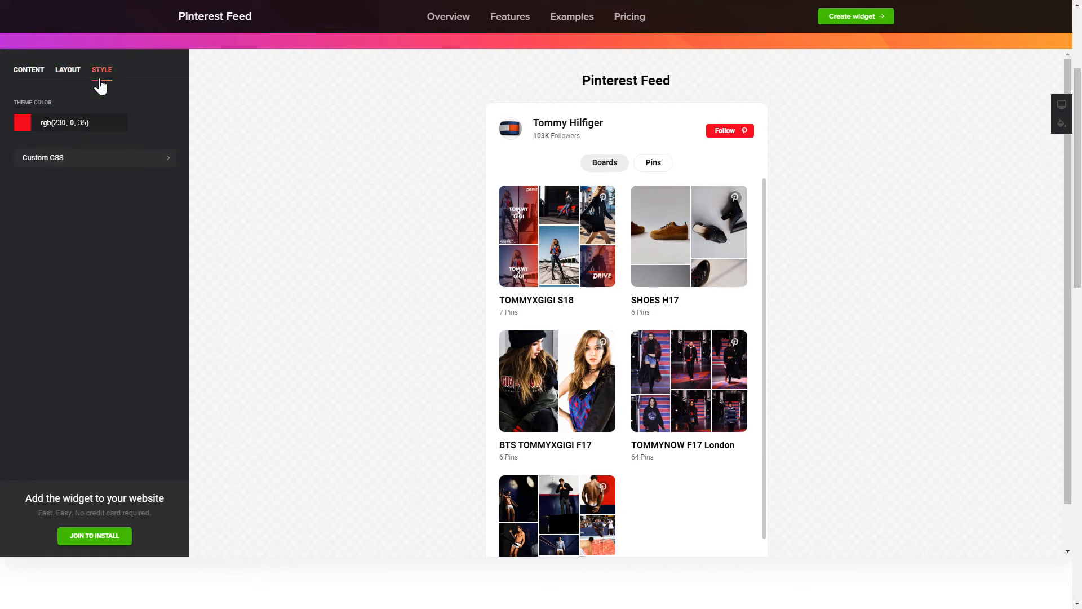
mouse_move(56, 83)
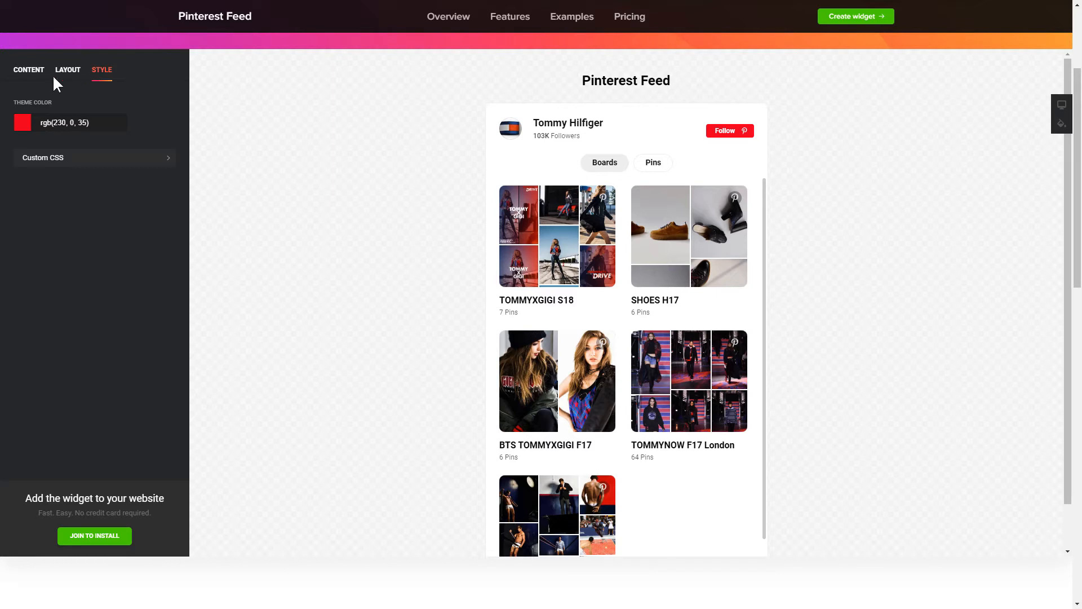
click(29, 70)
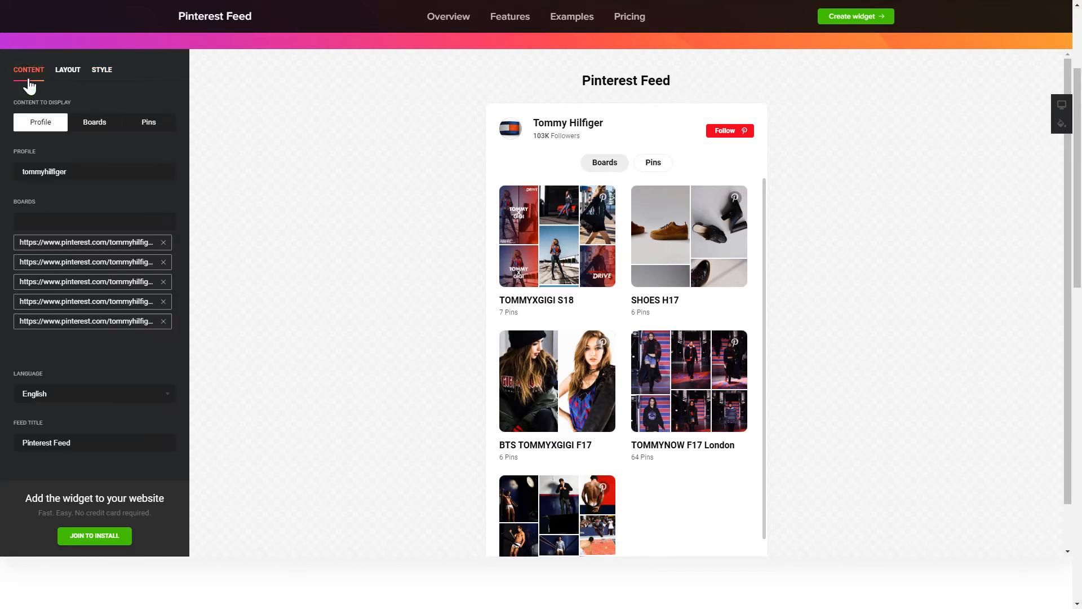
mouse_move(84, 387)
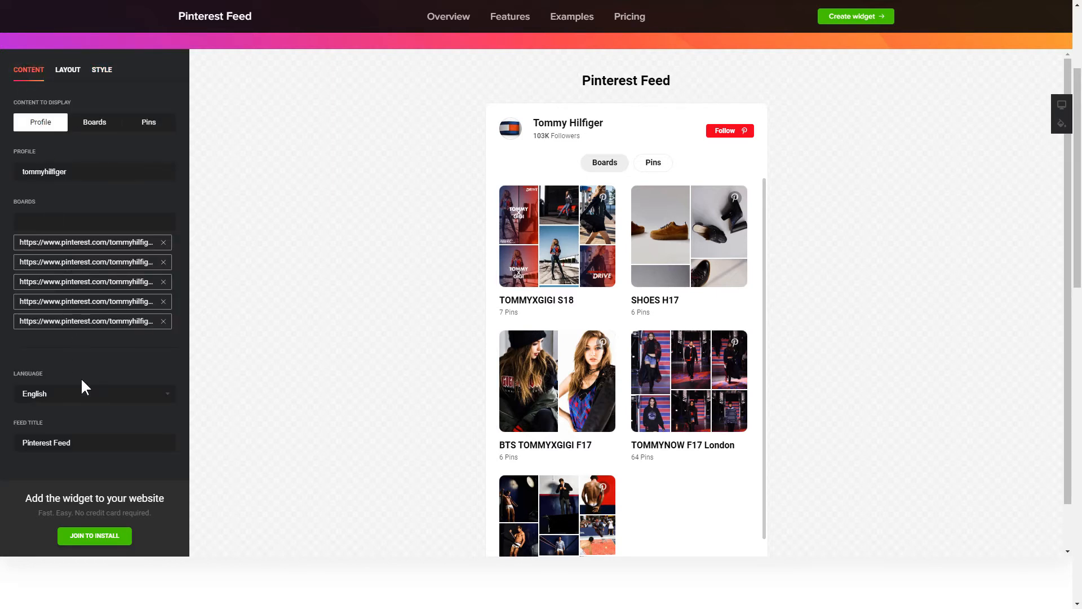
- Sign up for an Elfsight account with email and password, then save the widget
click(95, 535)
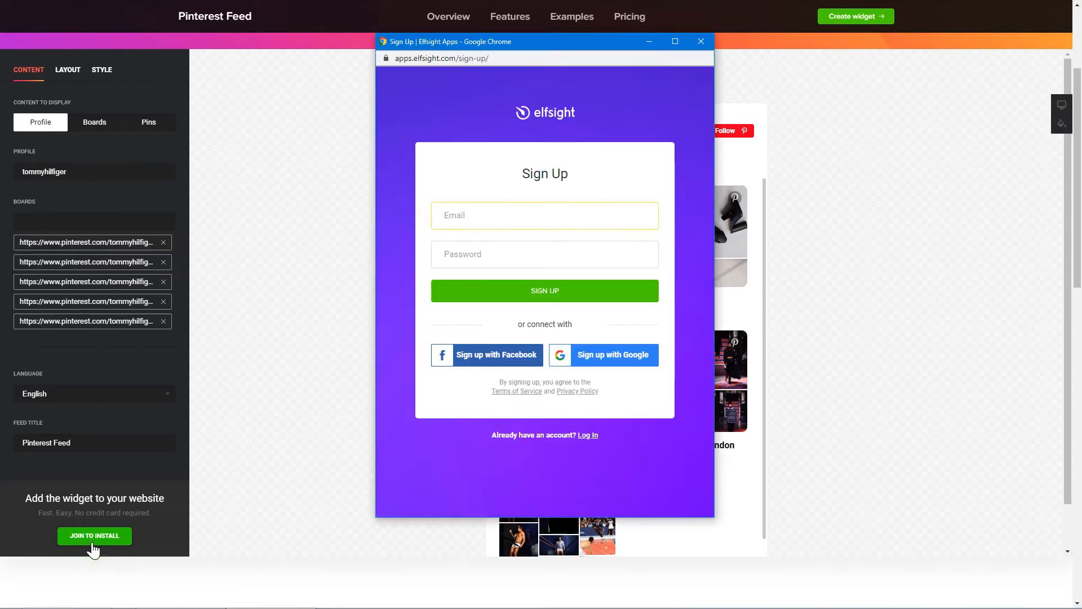
text(examp)
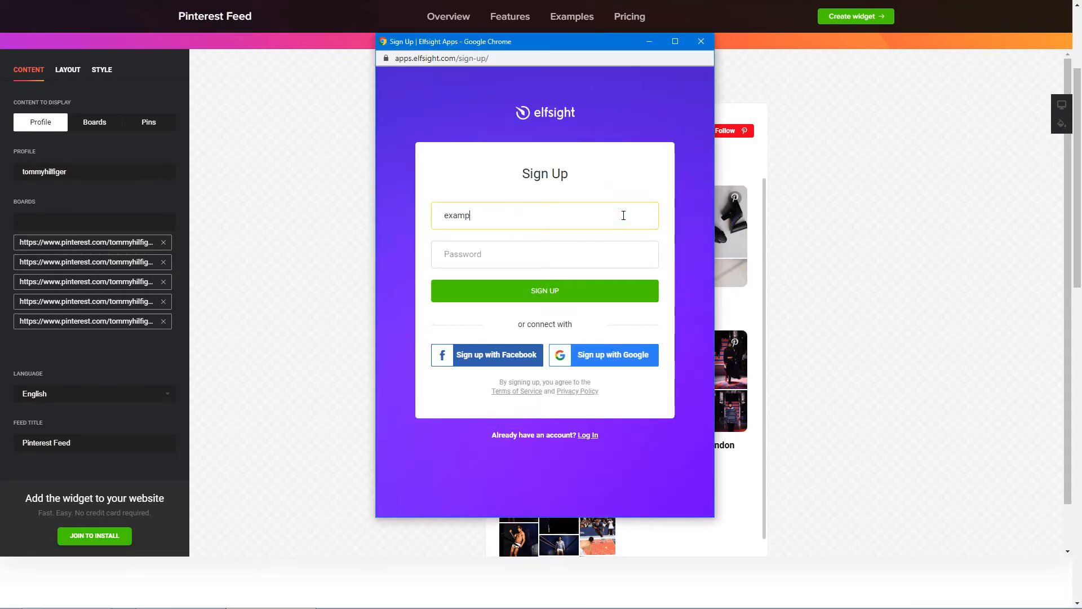
click(544, 254)
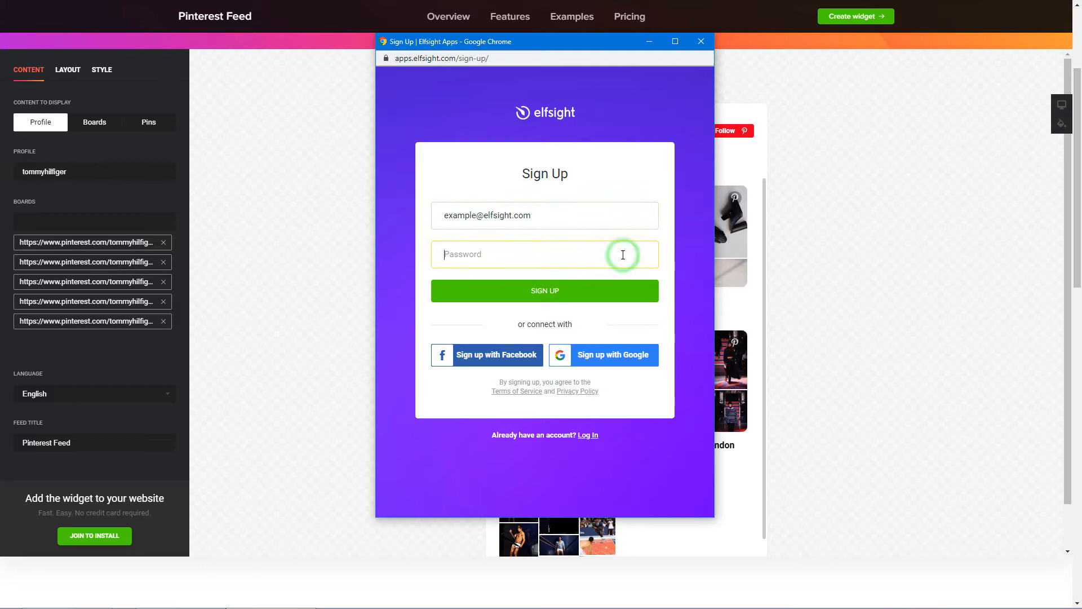
text(password)
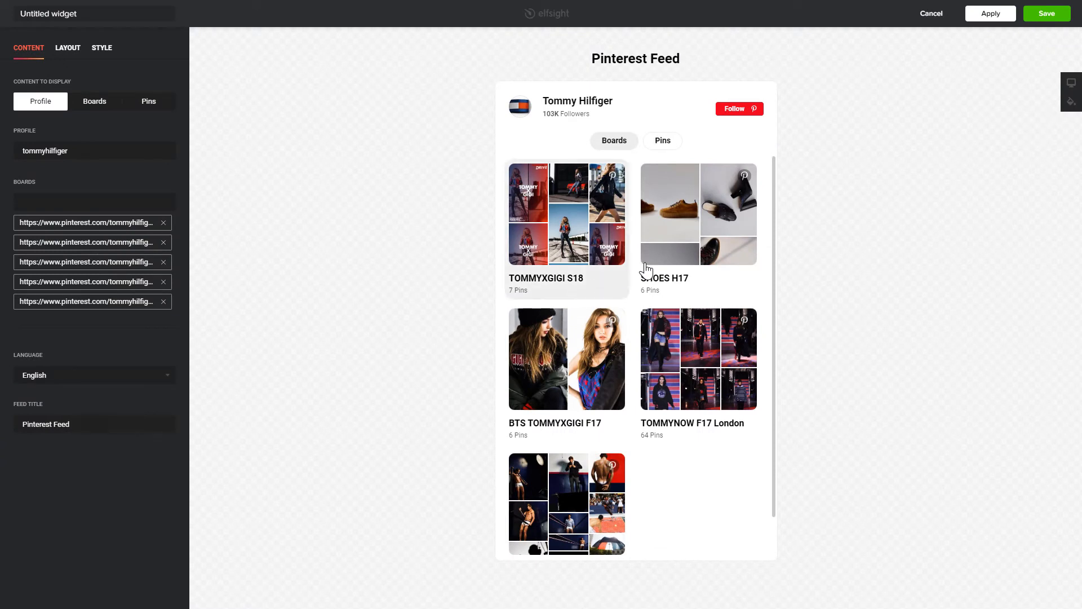
click(1046, 13)
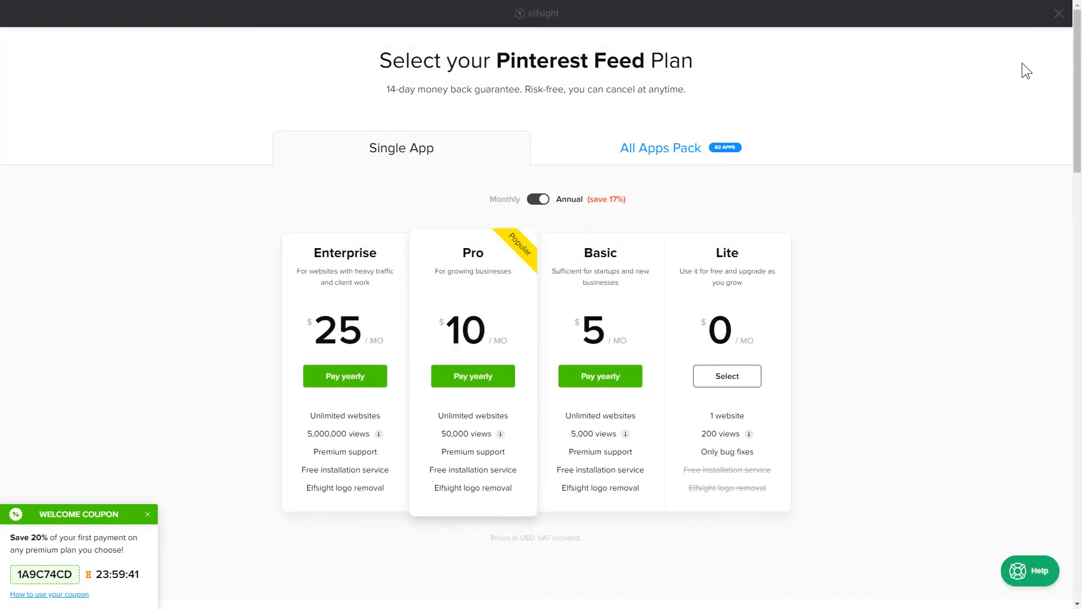
mouse_move(566, 301)
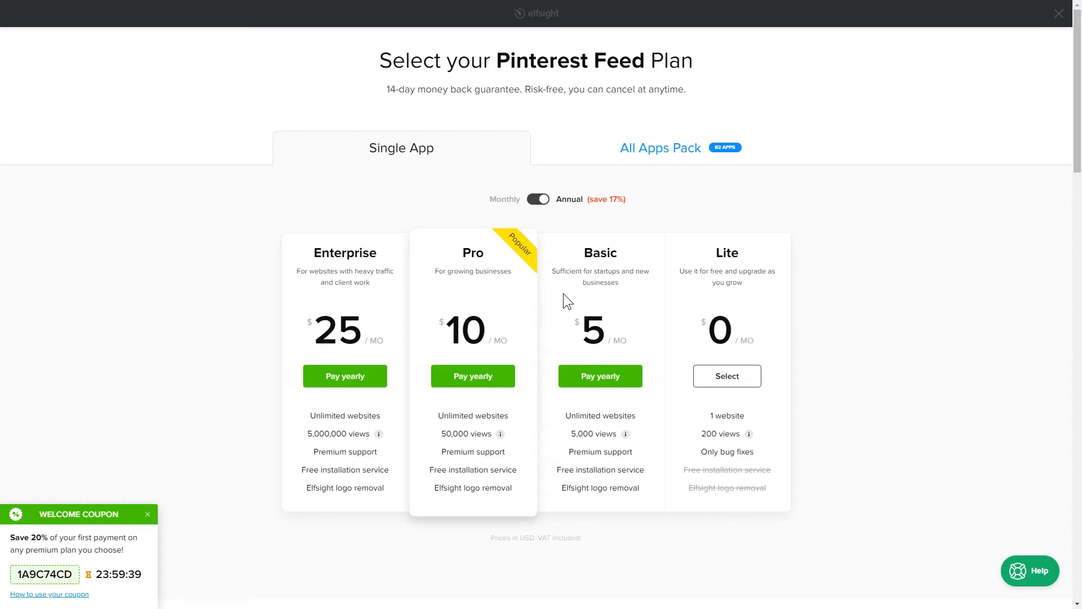
mouse_move(133, 519)
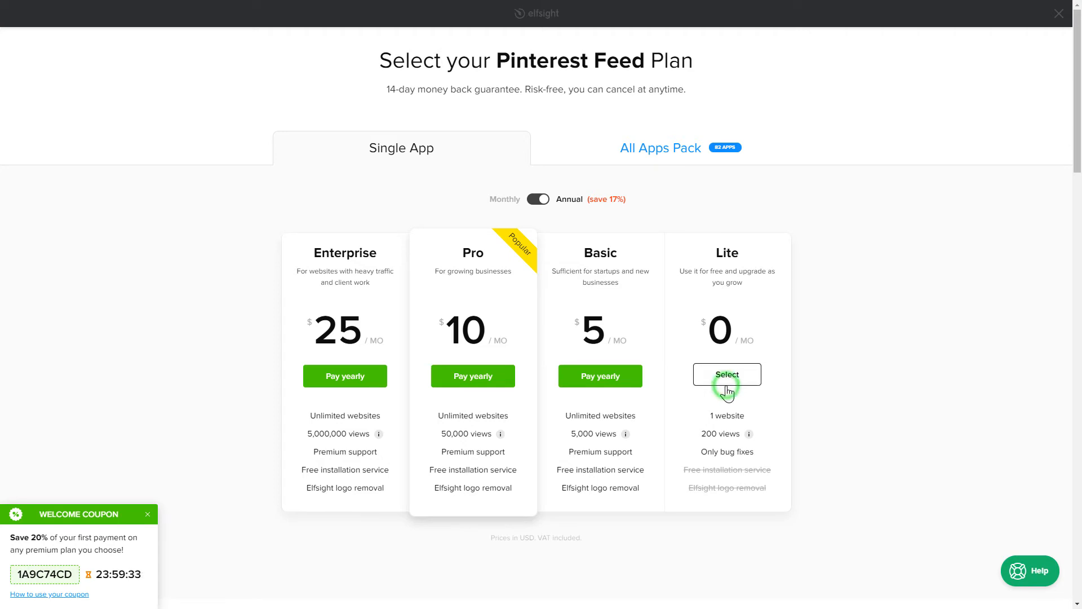
- Select the Lite plan and copy the code from the Add the widget dialog
click(726, 374)
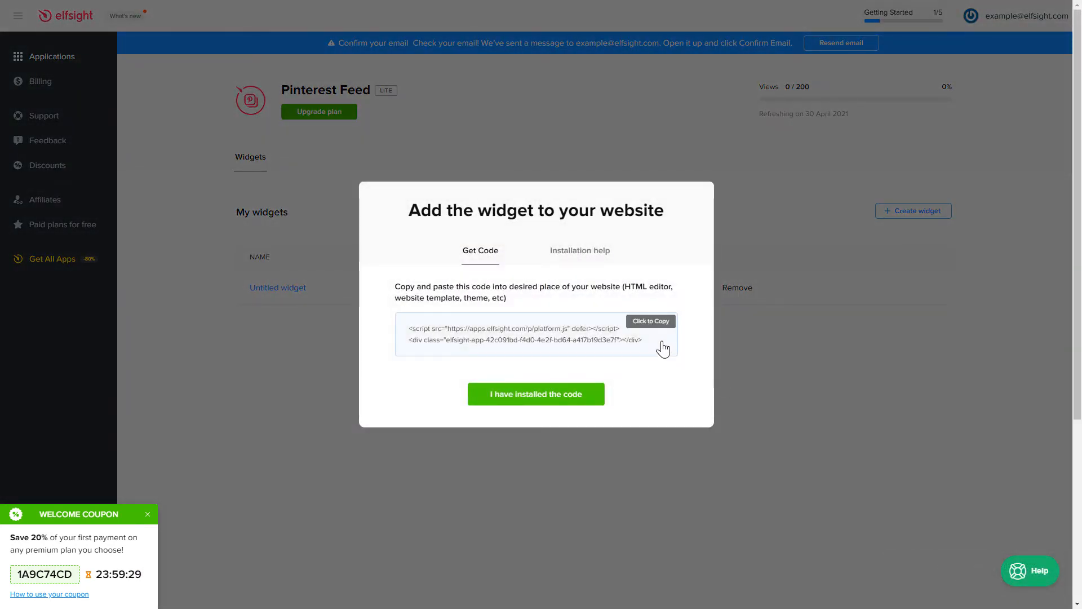
click(649, 321)
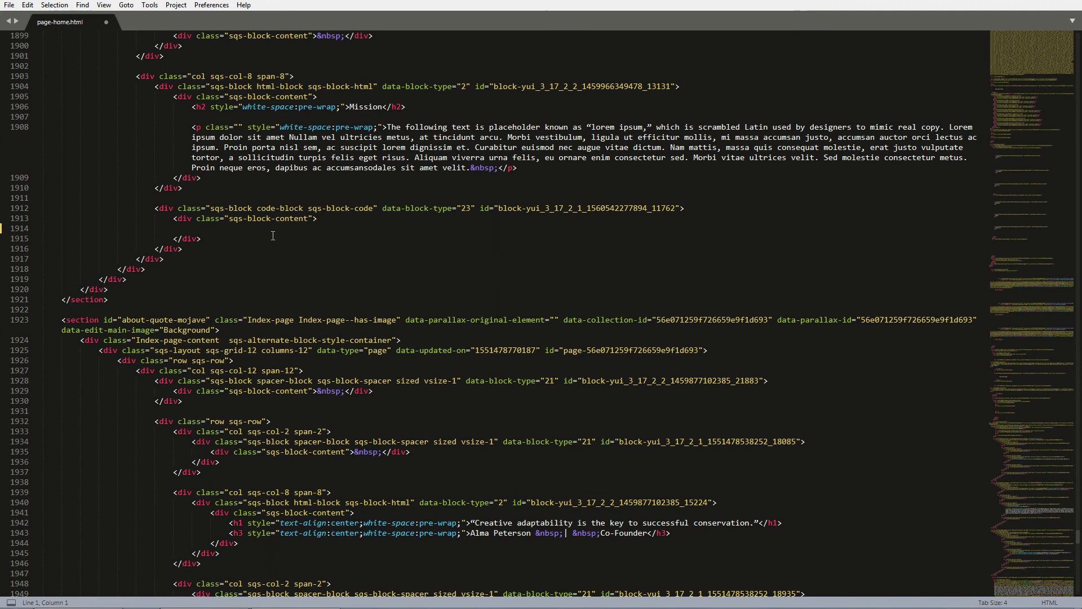
- Paste the embed code into the empty sqs-block-content line and save page-home.html
right_click(248, 229)
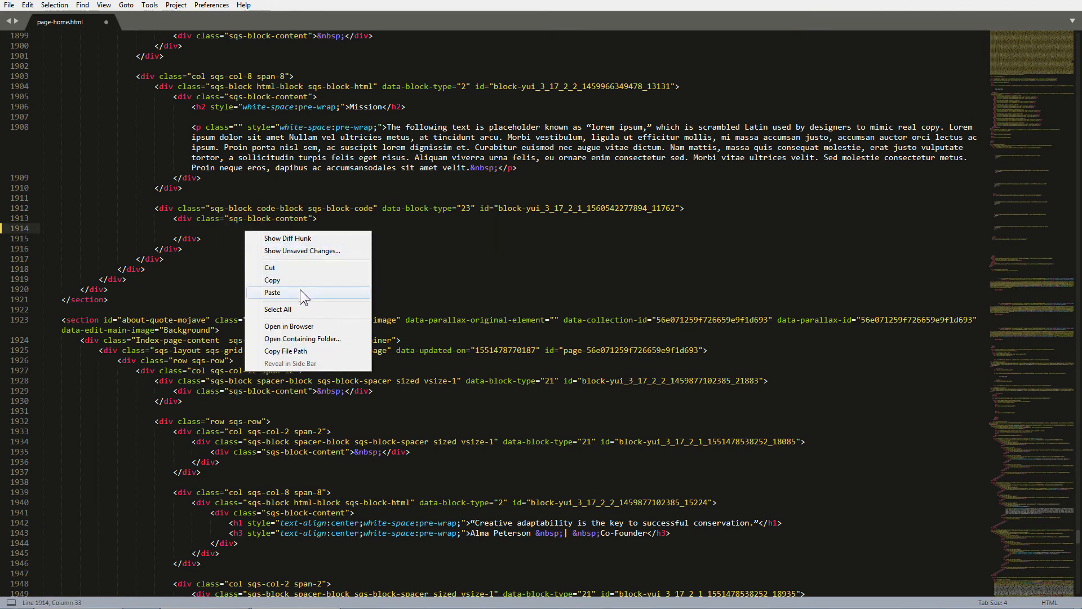
click(272, 292)
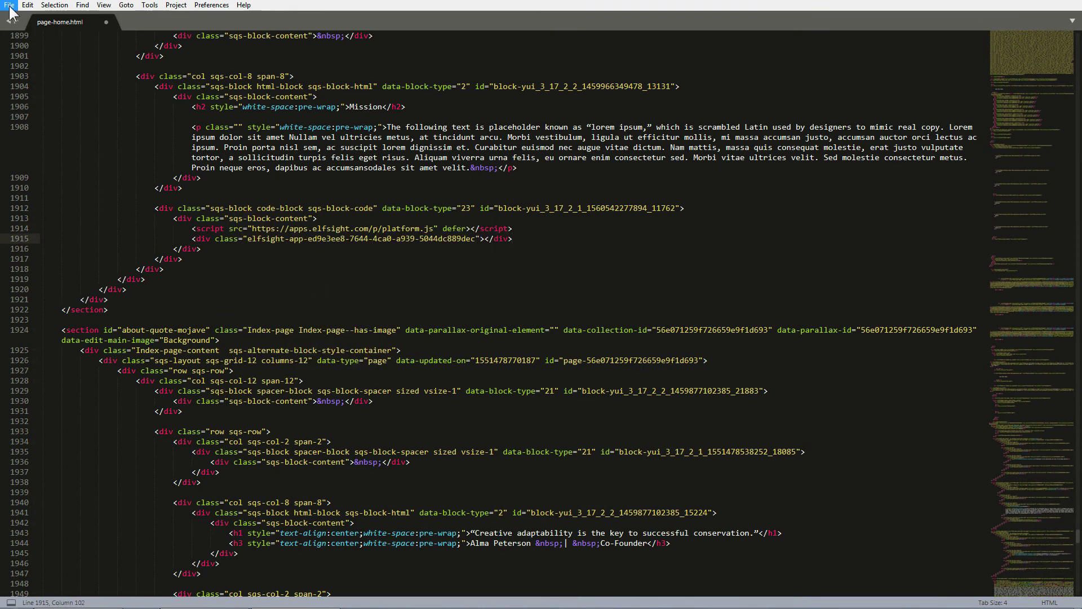
key(ctrl+s)
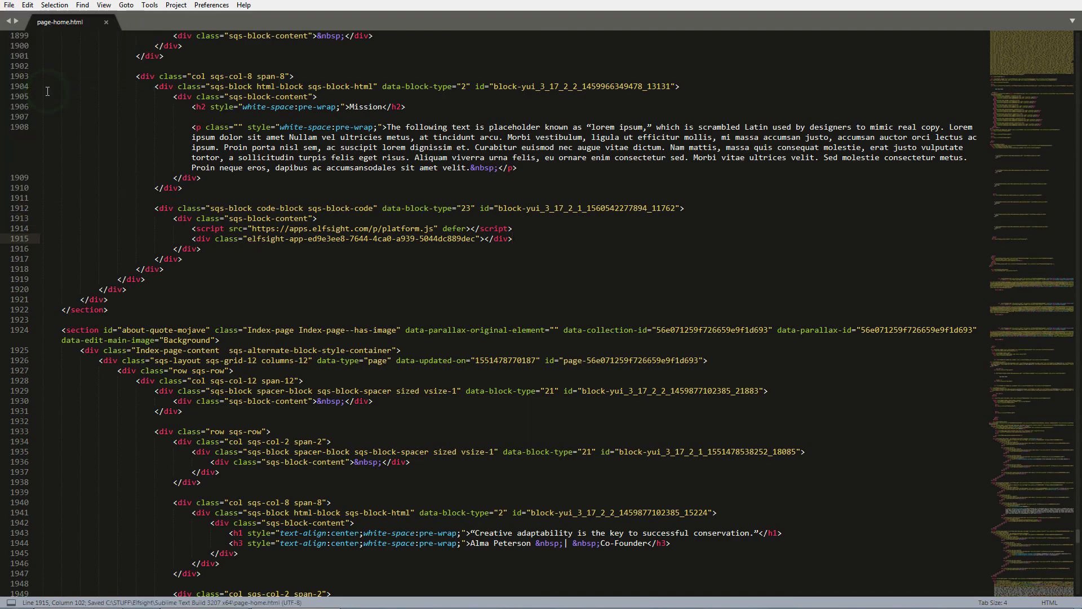
click(512, 238)
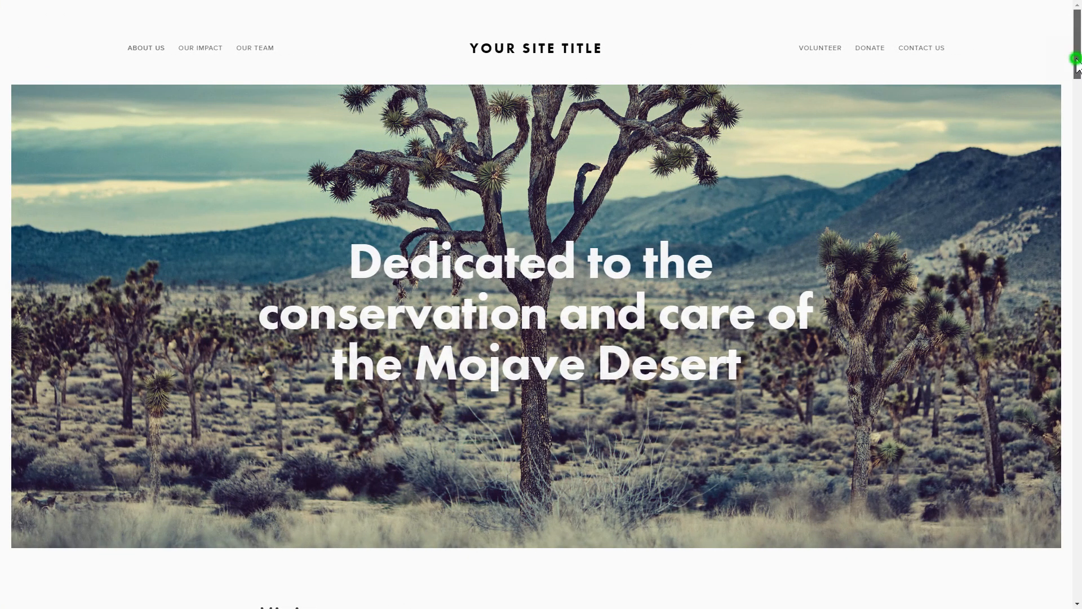
- Scroll to the Tommy Hilfiger feed on the site and switch it to Pins
scroll(down, 3)
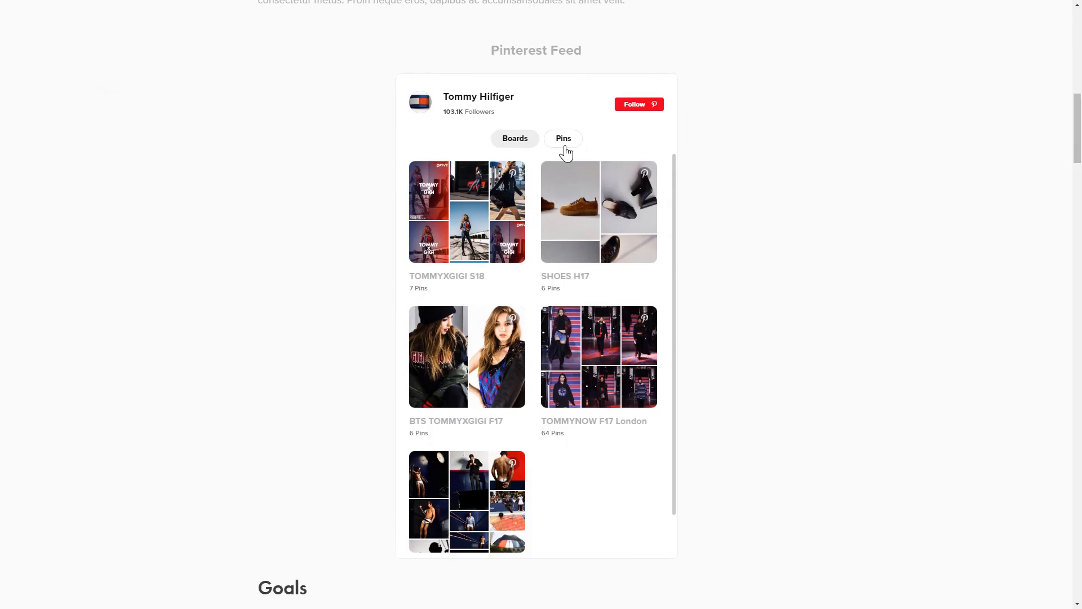
click(562, 139)
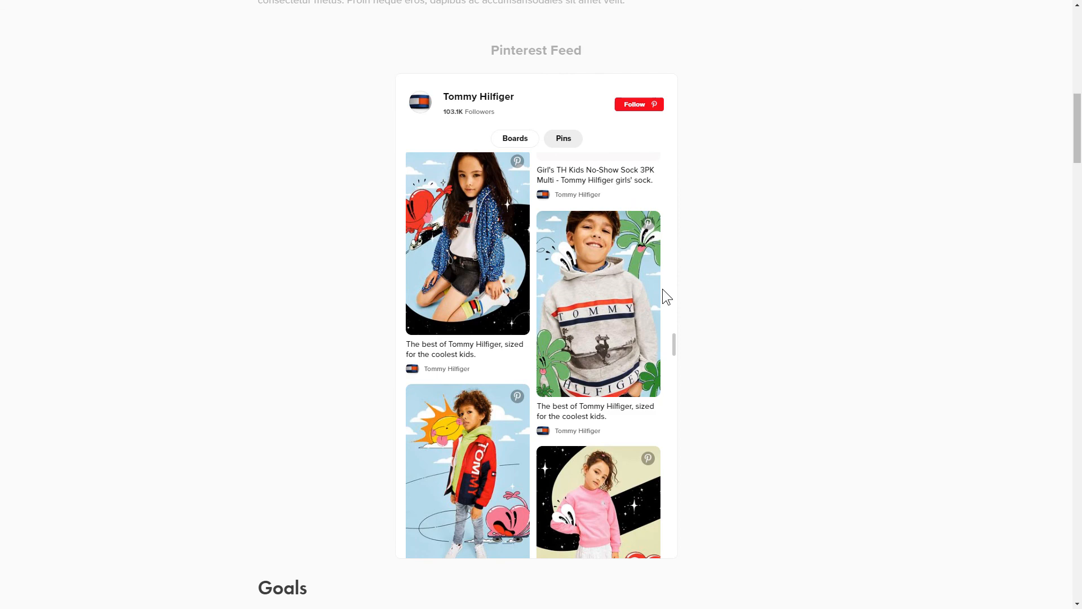
mouse_move(637, 107)
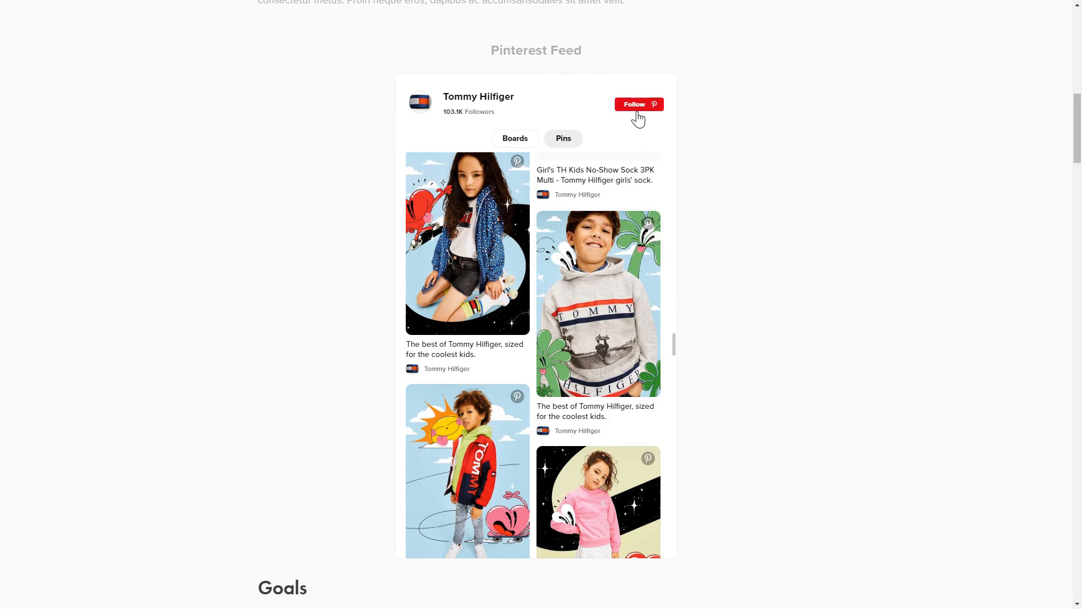